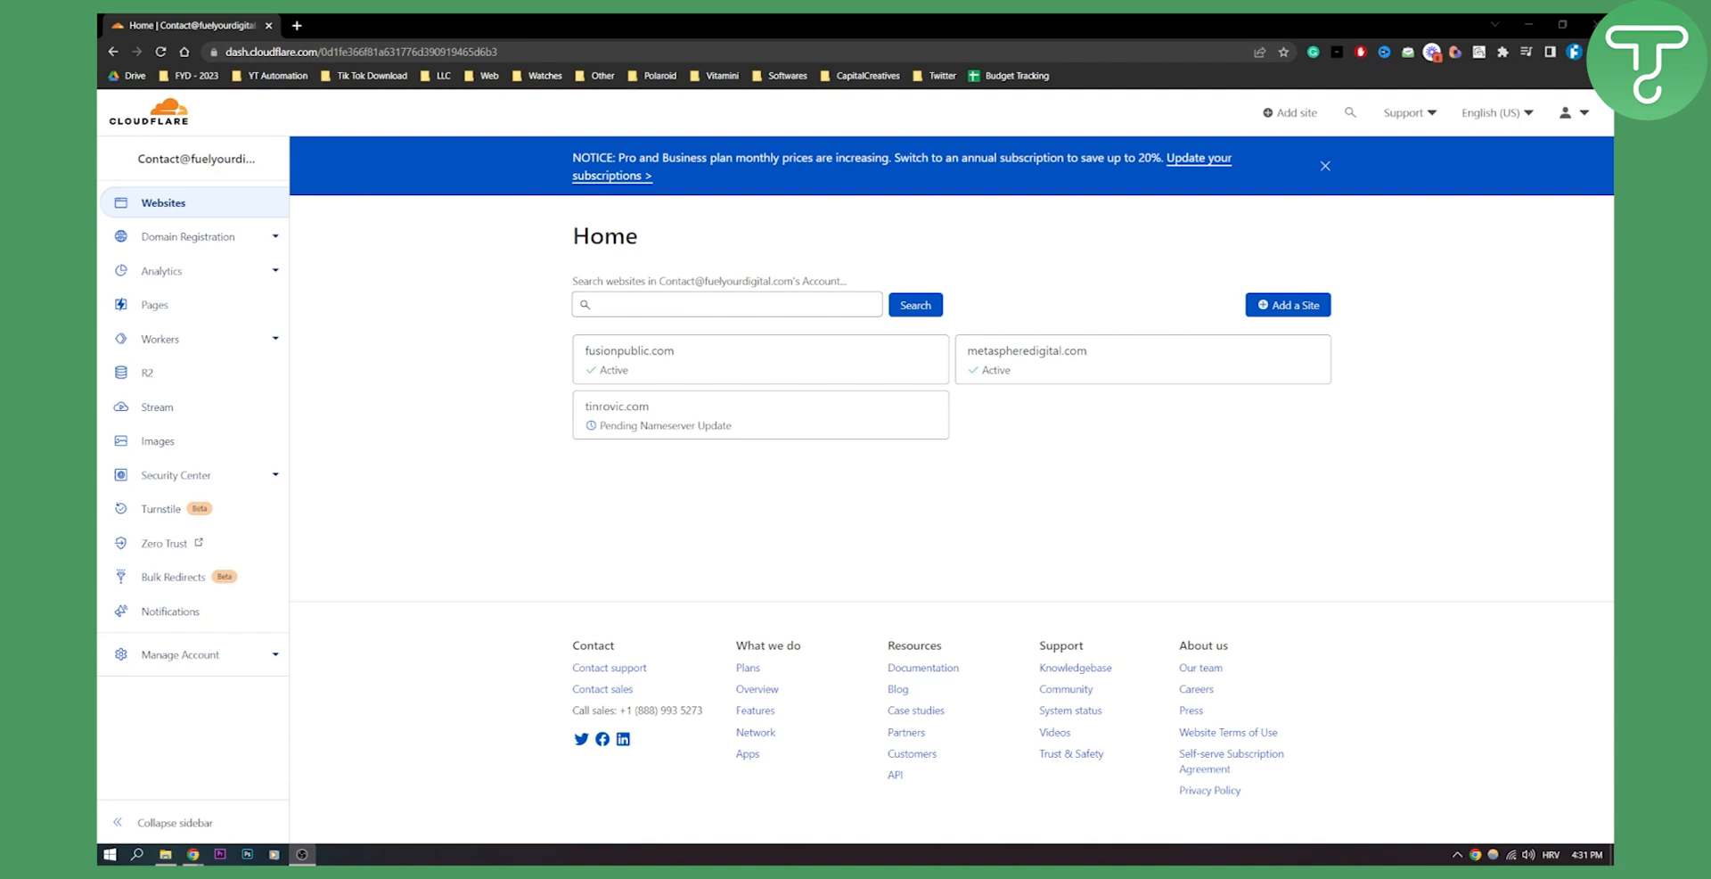
{"action": "mouse_move", "coordinate": [629, 351]}
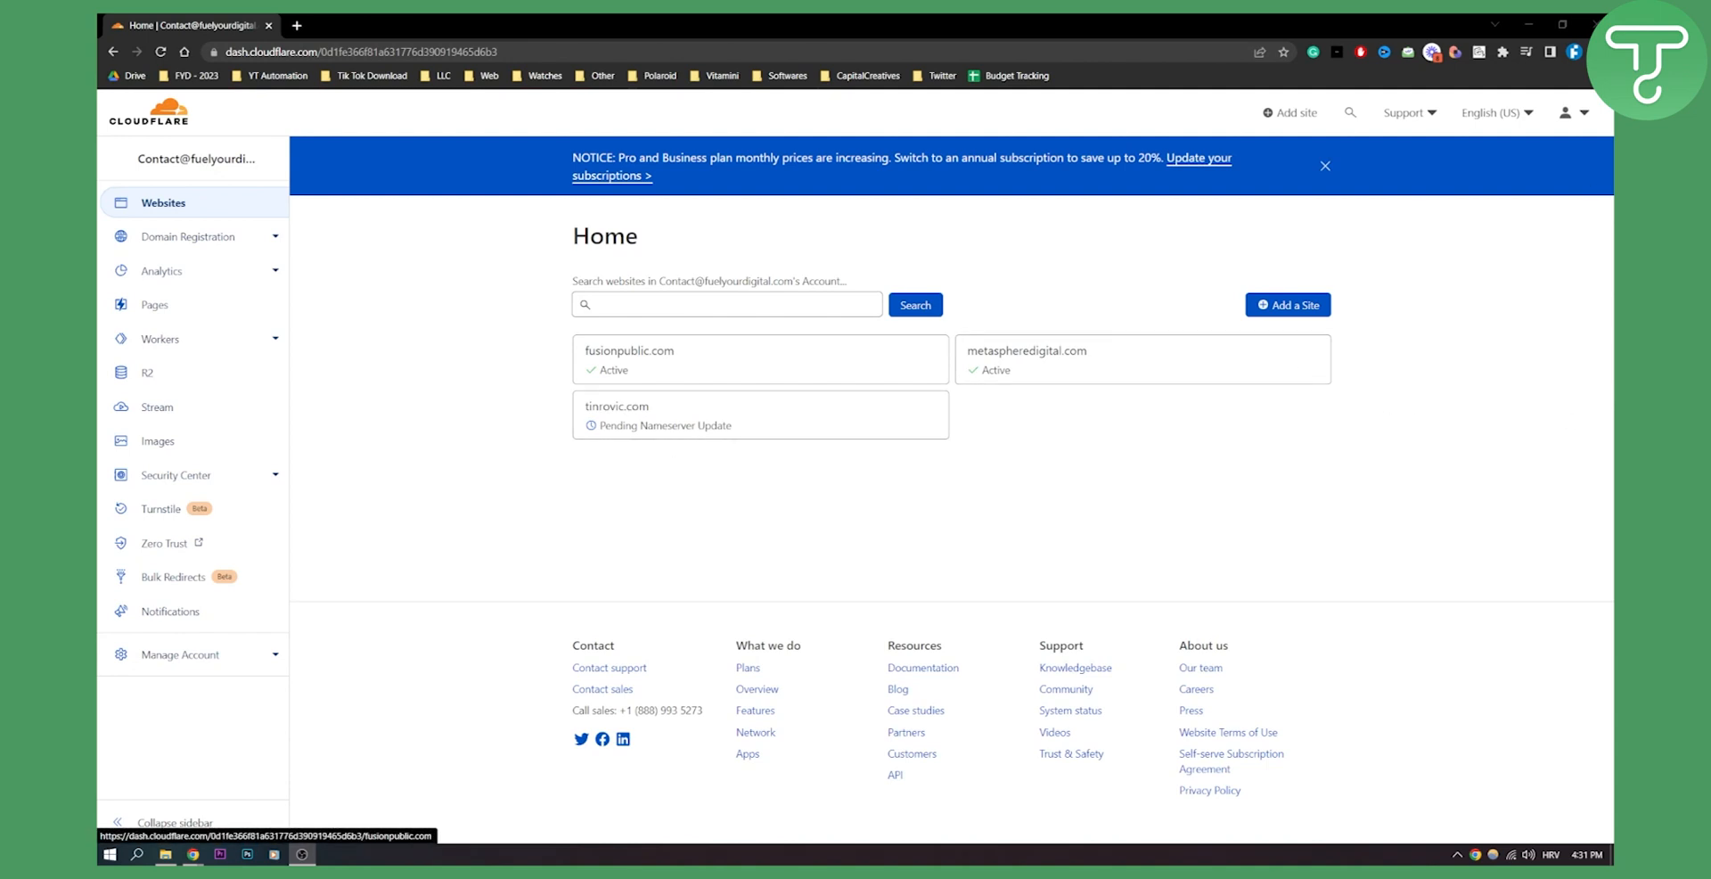
Go to My Profile from the account menu and head to its Authentication section
{"action": "left_click", "coordinate": [1572, 112]}
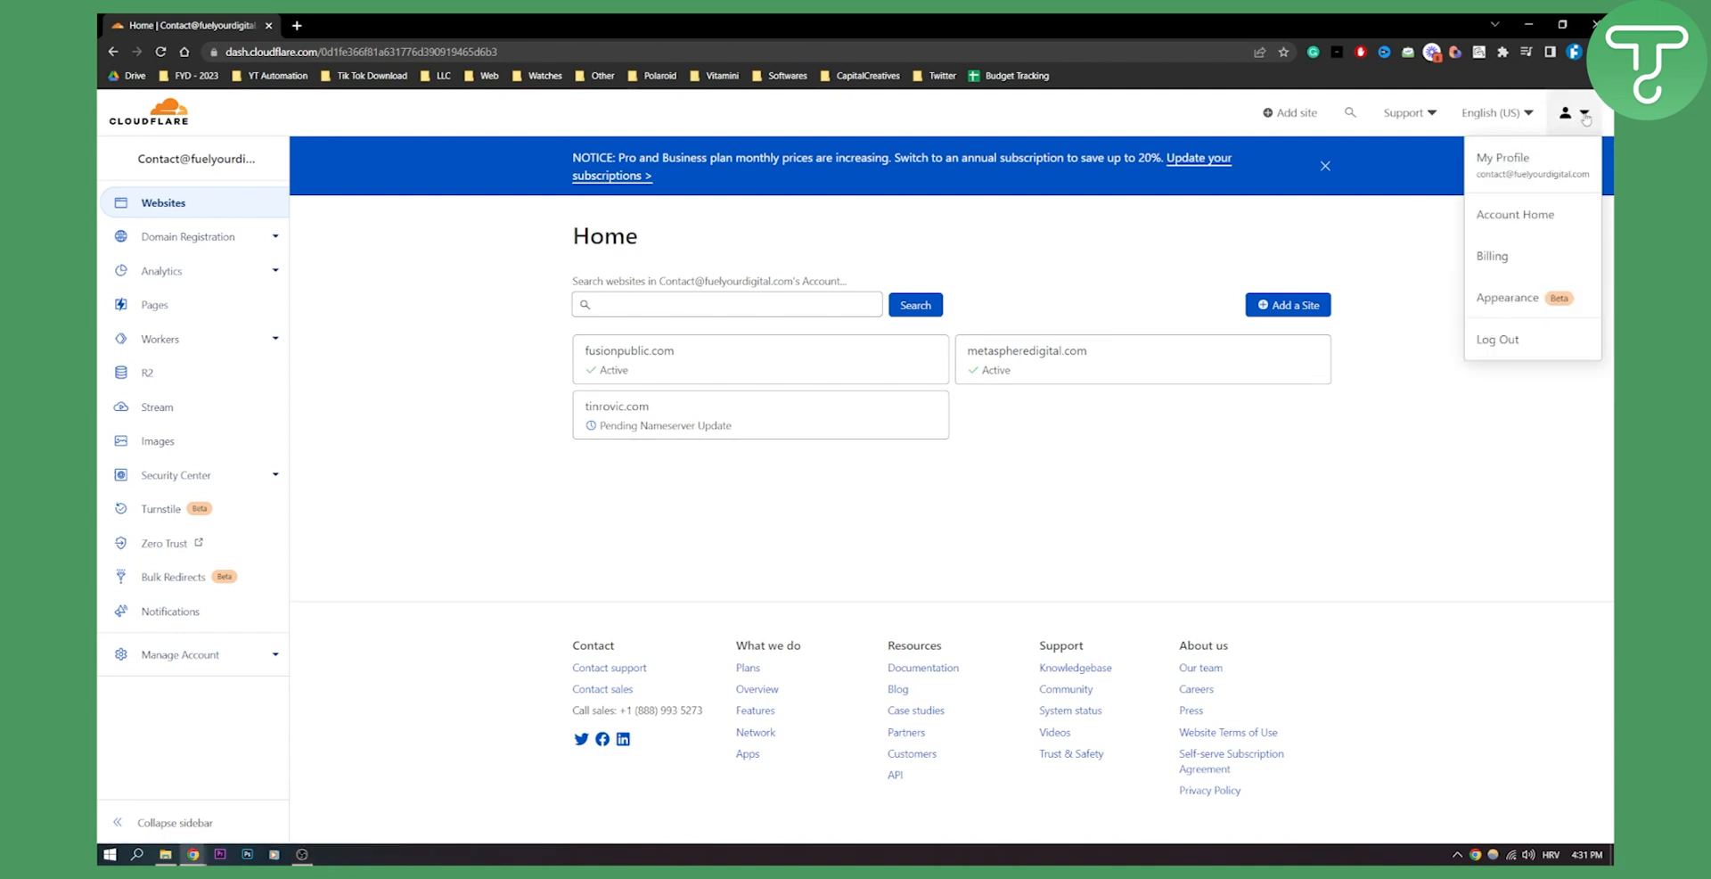
{"action": "mouse_move", "coordinate": [1505, 157]}
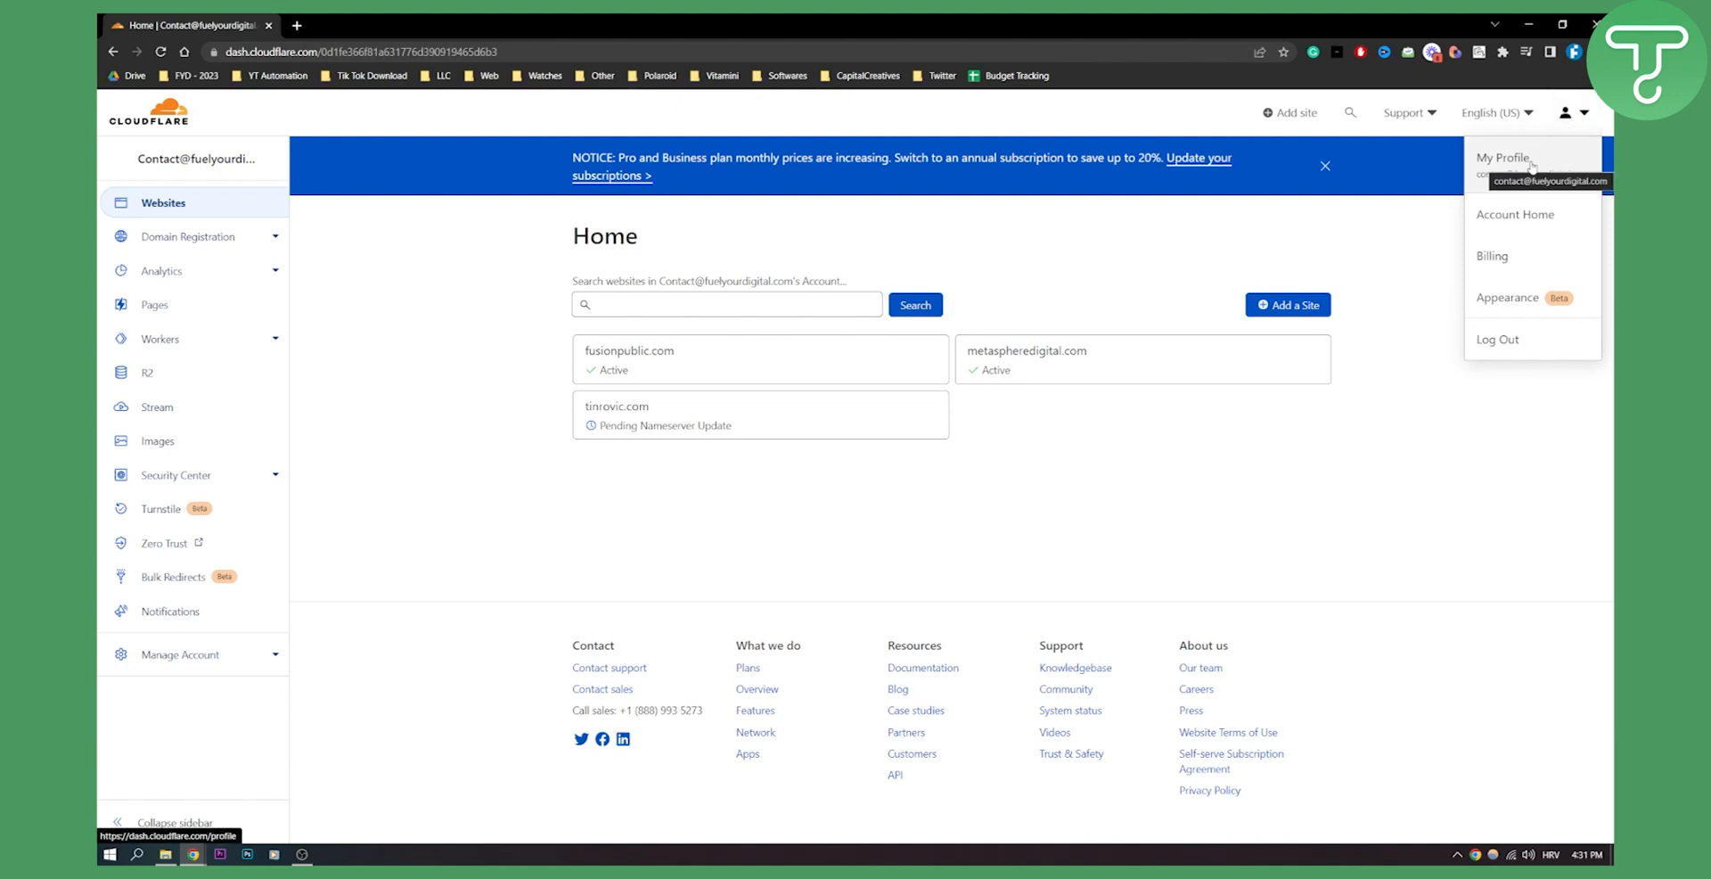
{"action": "left_click", "coordinate": [1505, 157]}
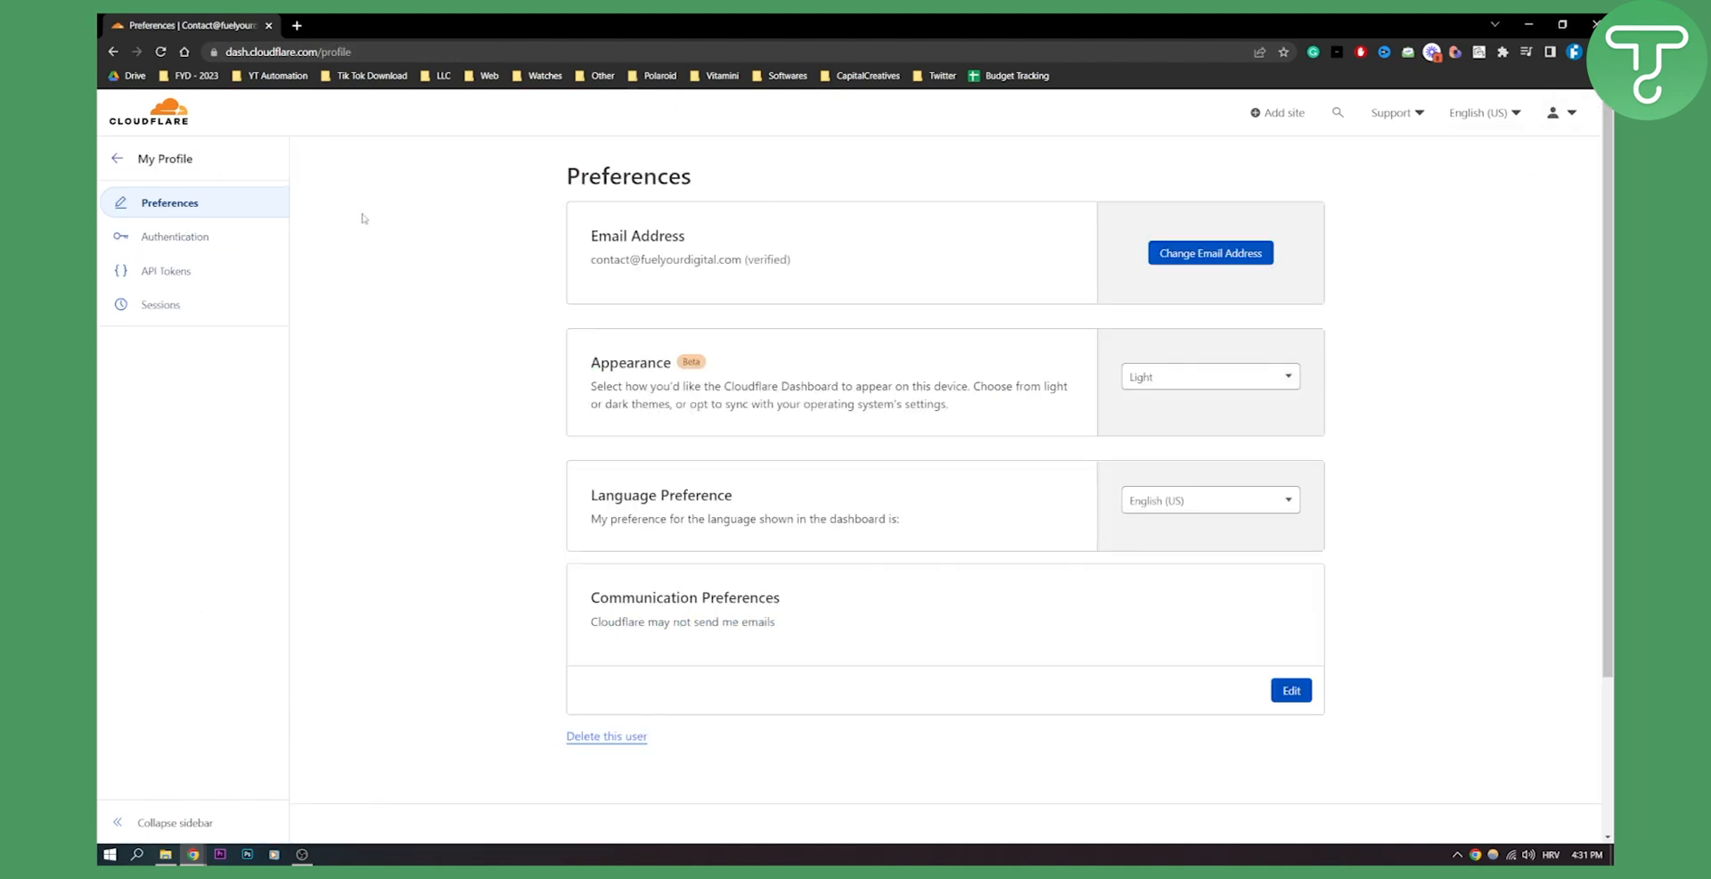
{"action": "left_click", "coordinate": [174, 237]}
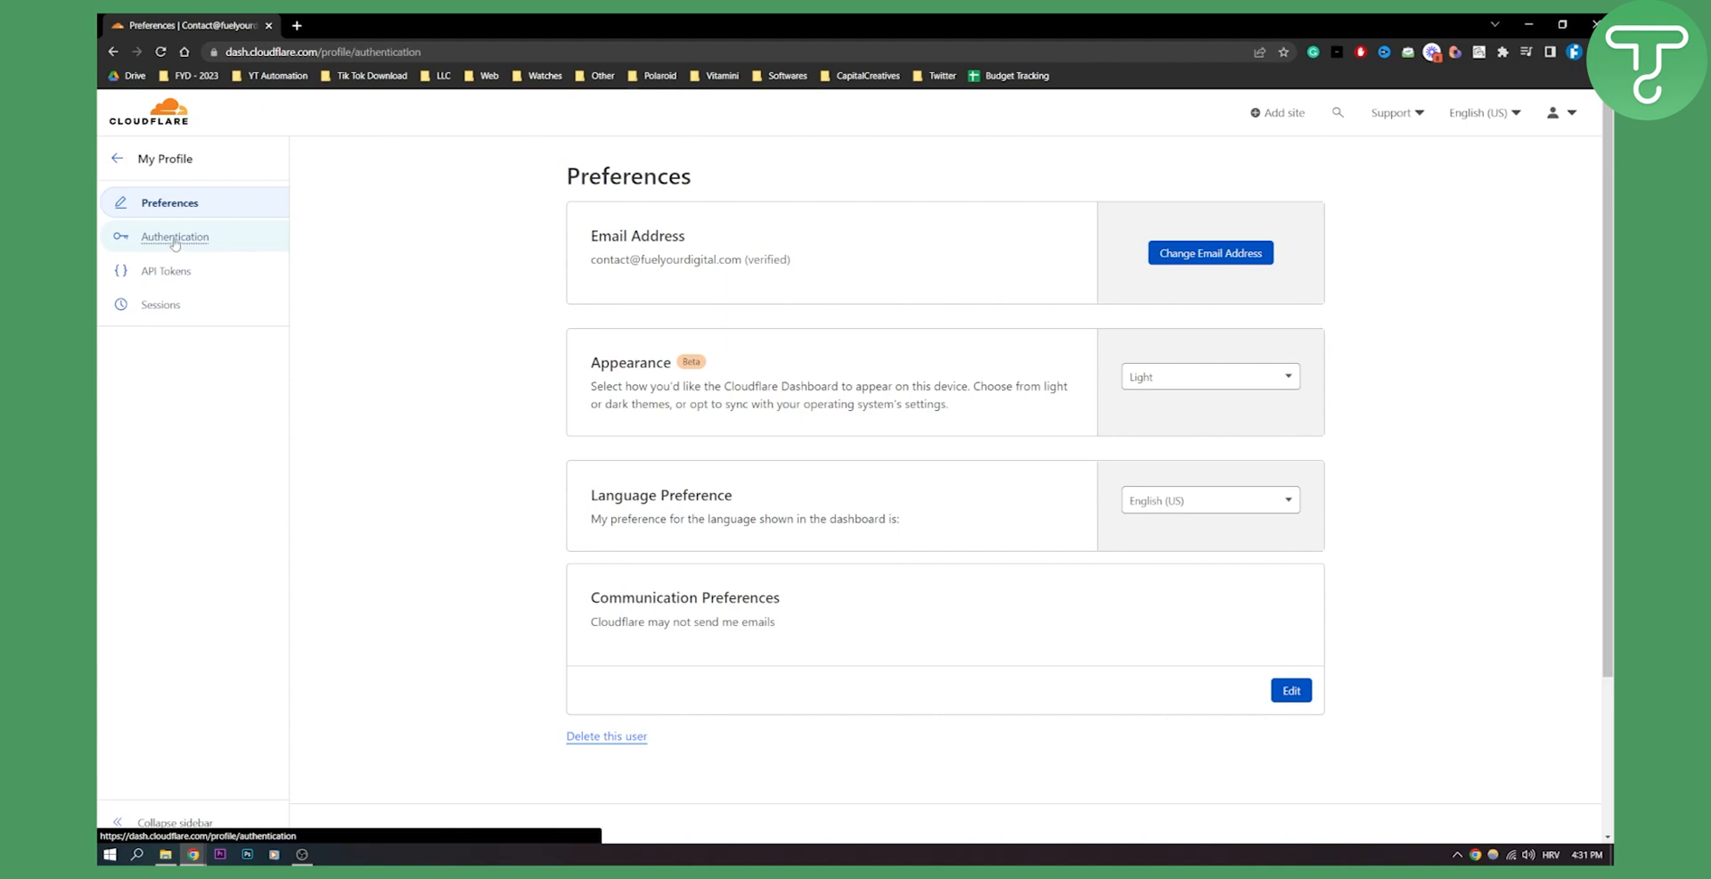
Start the Two-Factor Authentication setup from the Authentication page
{"action": "left_click", "coordinate": [173, 235]}
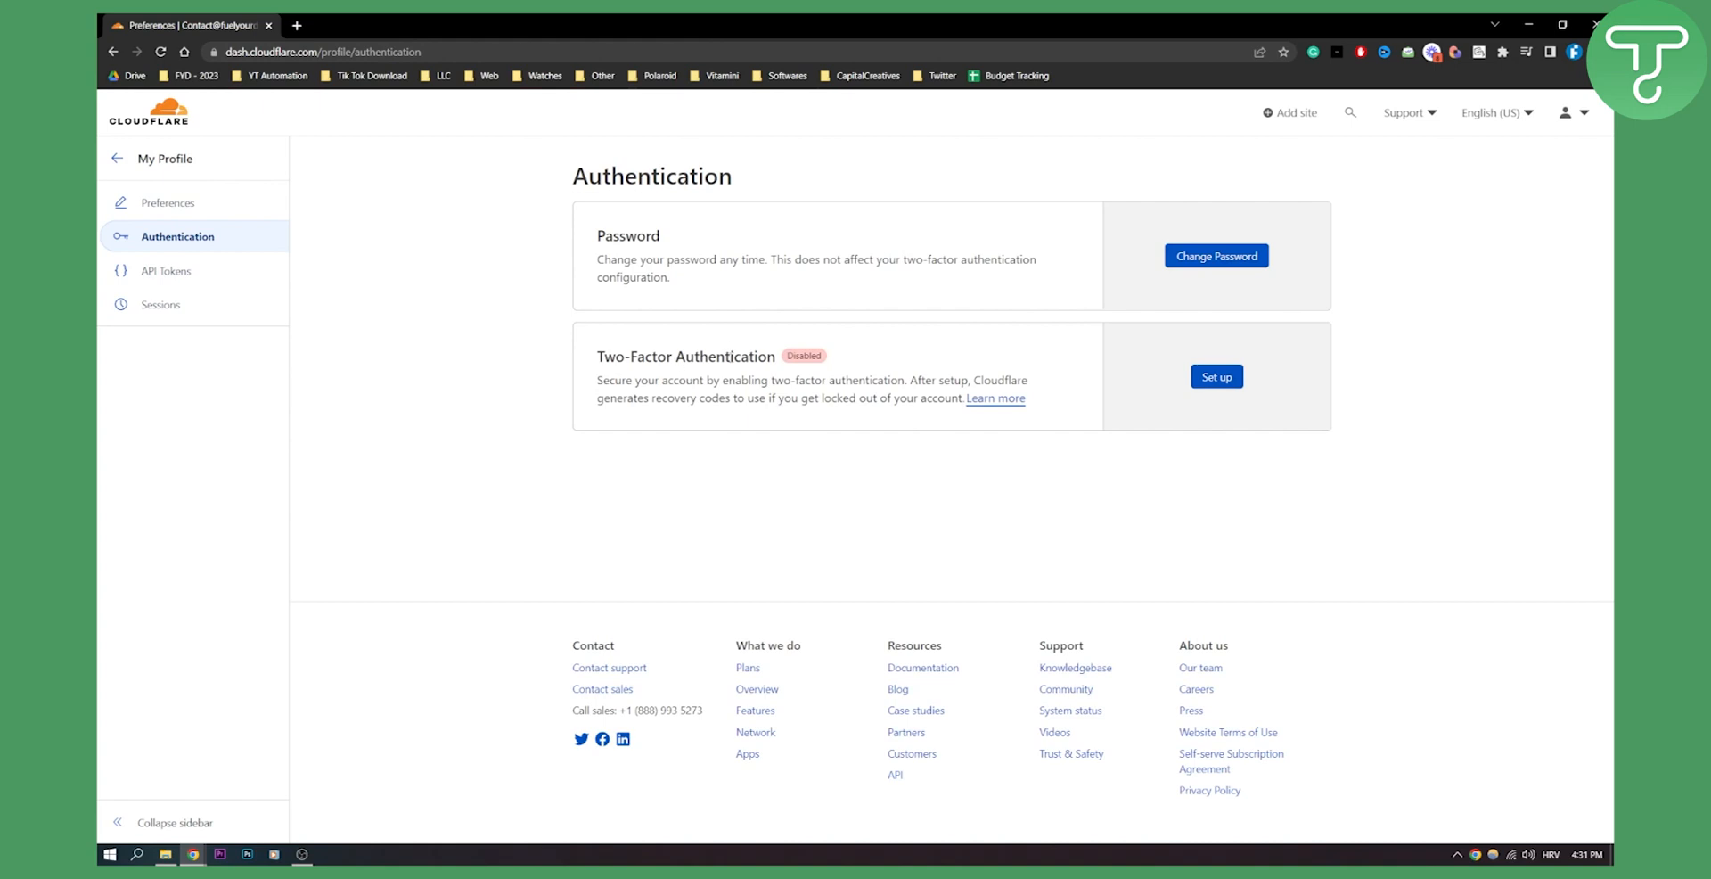
{"action": "left_click", "coordinate": [1216, 376]}
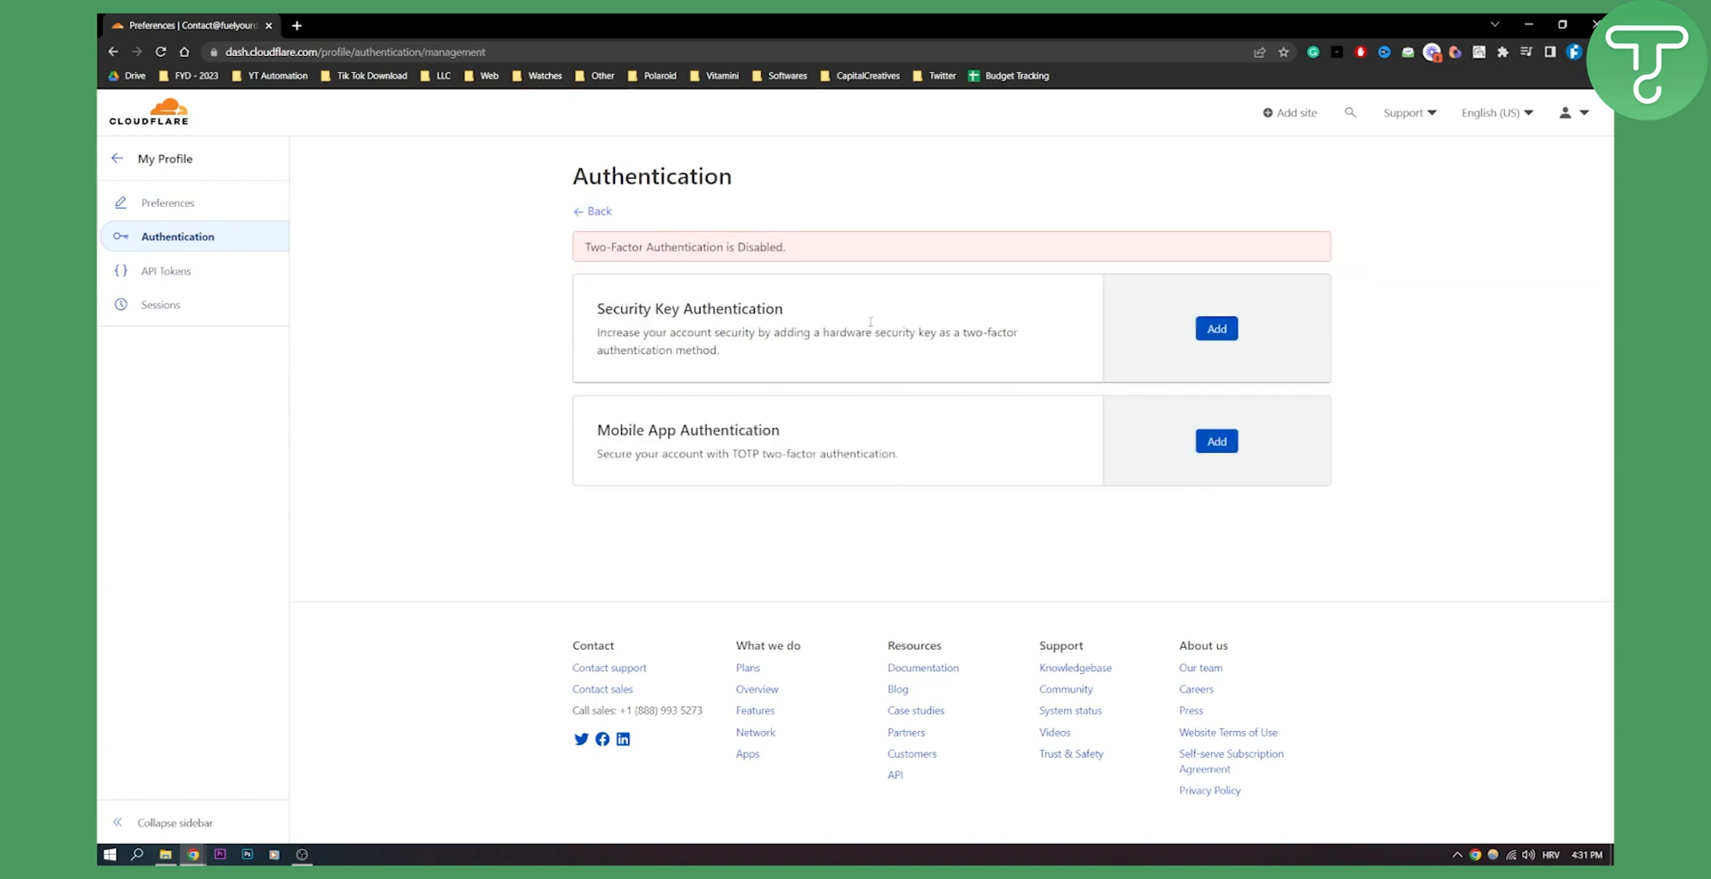
{"action": "mouse_move", "coordinate": [761, 284]}
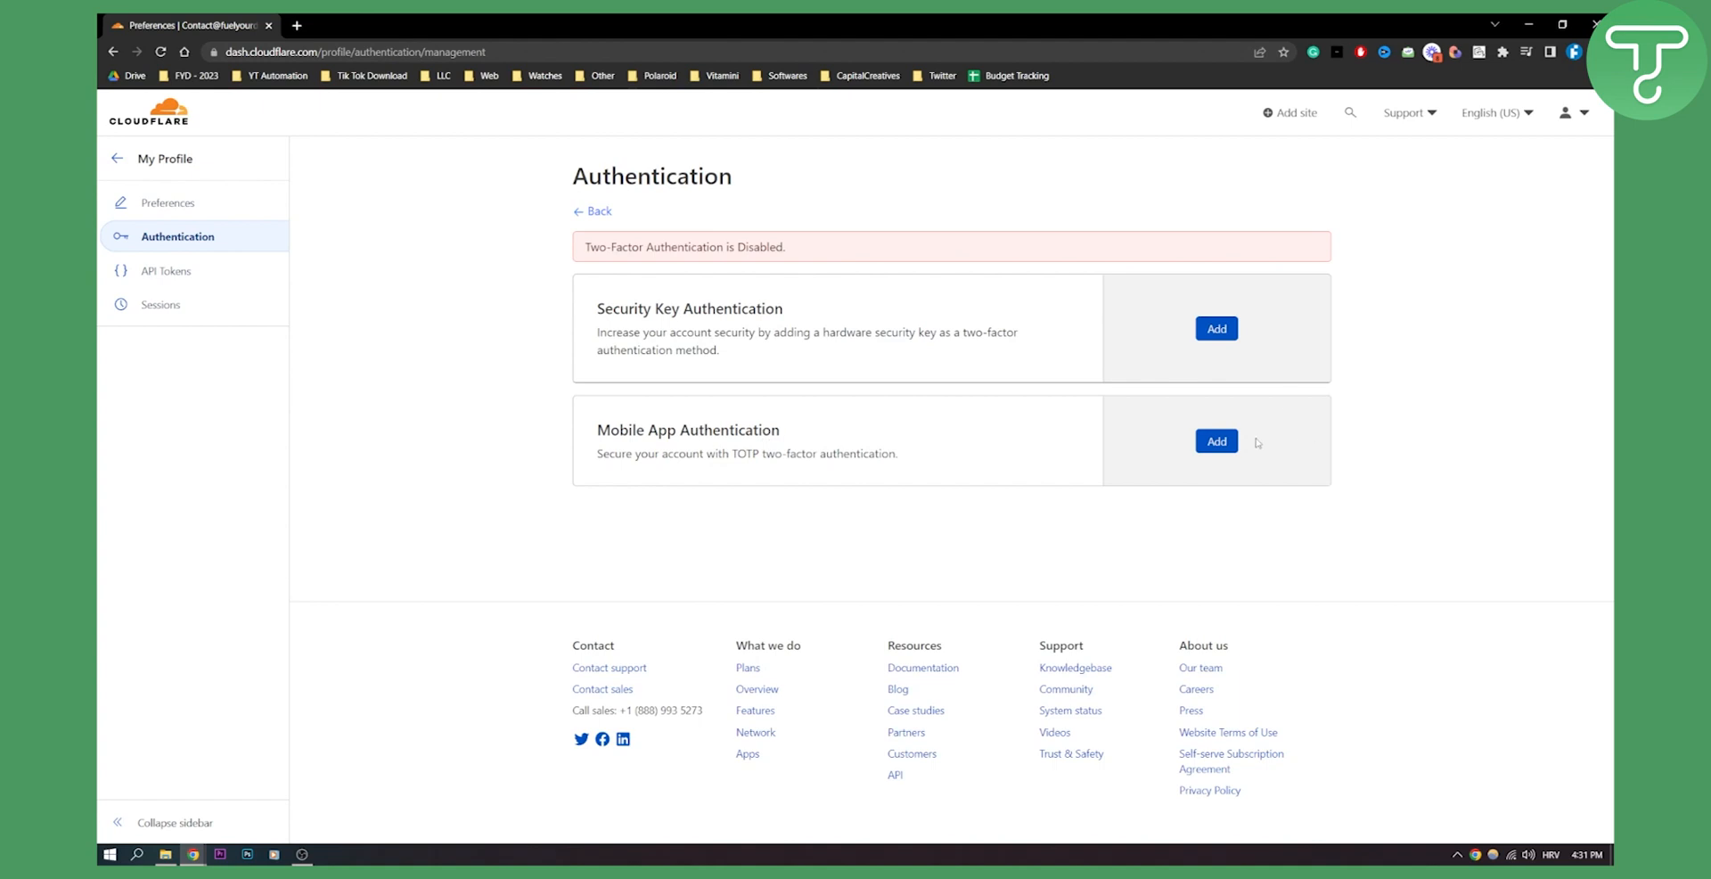
Add Mobile App Authentication to reach the QR-code TOTP setup page
{"action": "left_click", "coordinate": [1216, 440]}
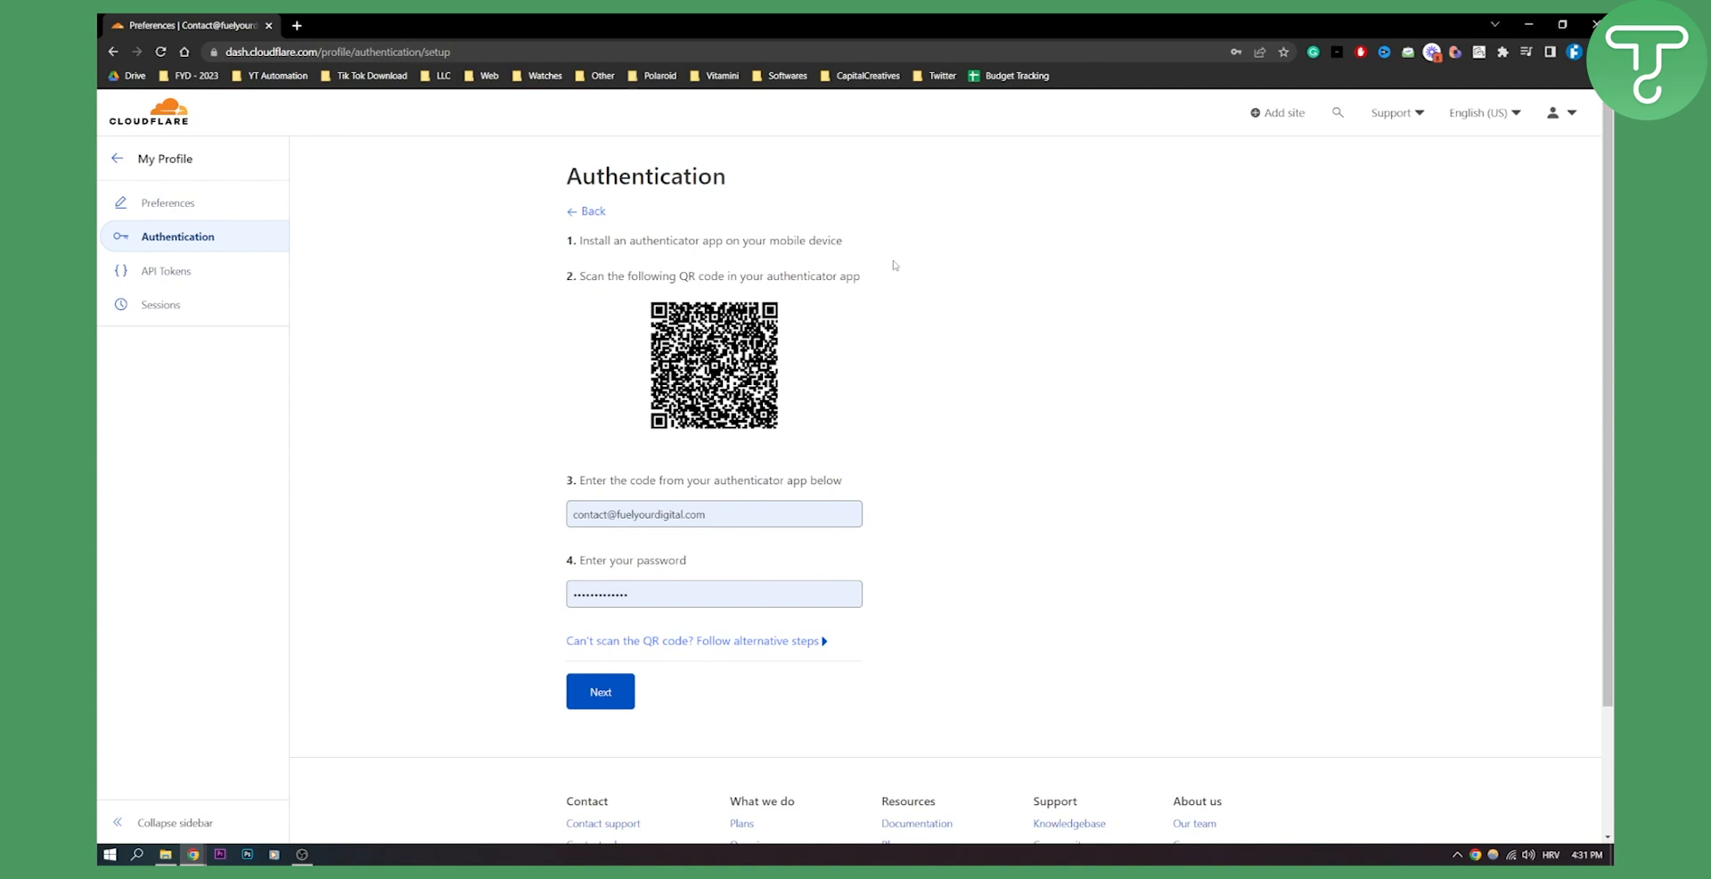
{"action": "mouse_move", "coordinate": [907, 293]}
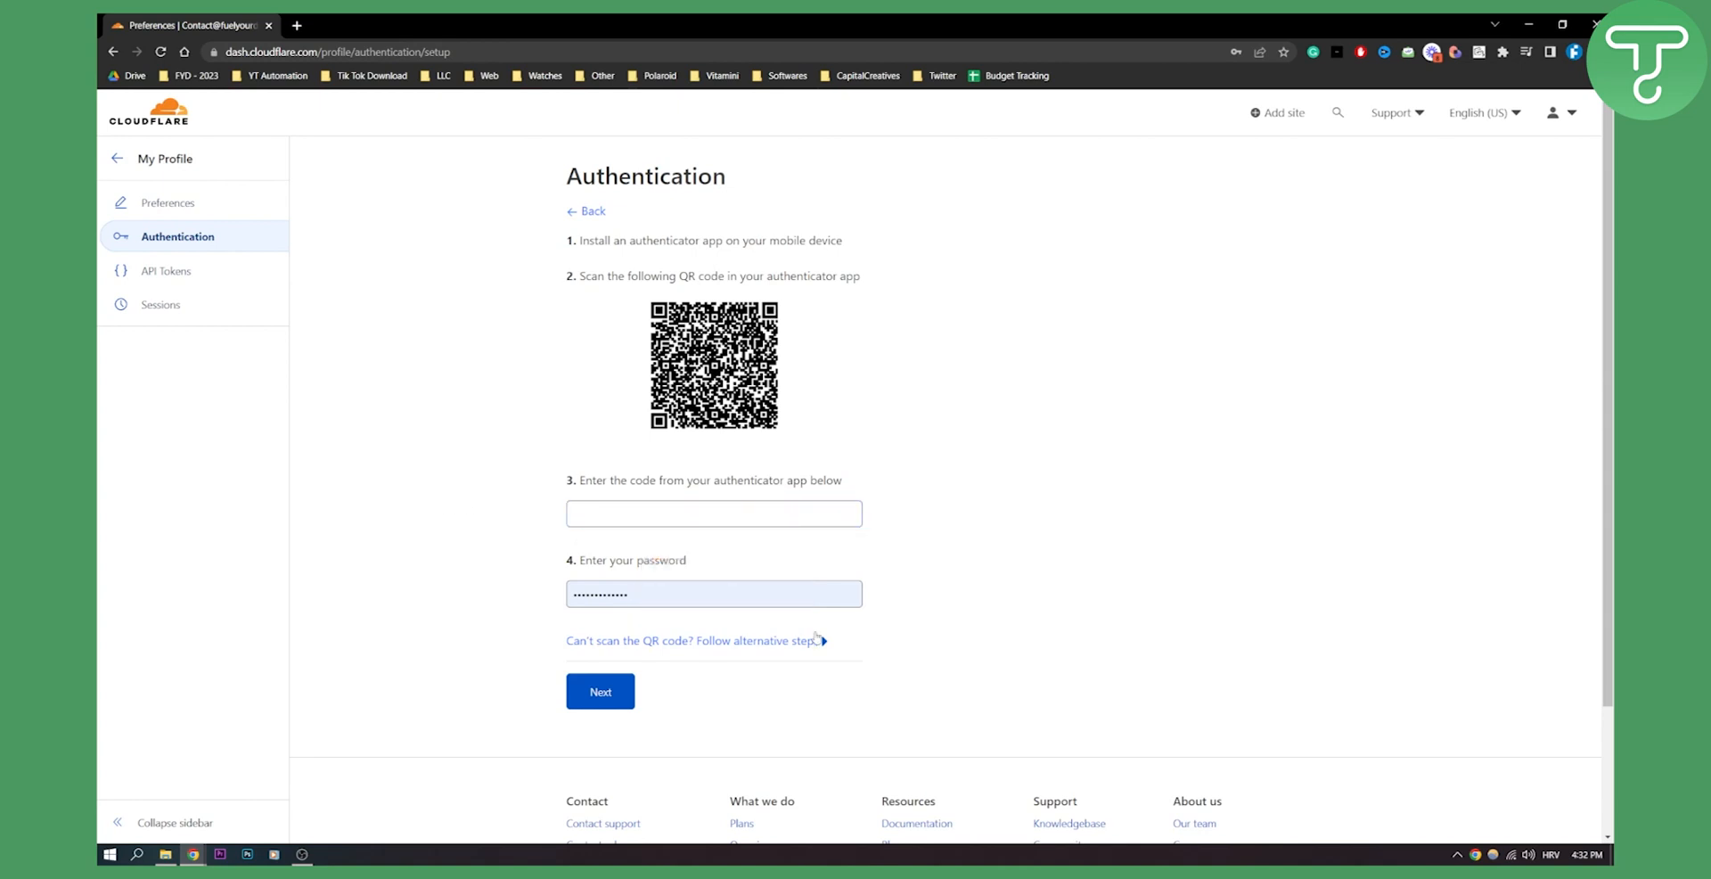
{"action": "mouse_move", "coordinate": [508, 715]}
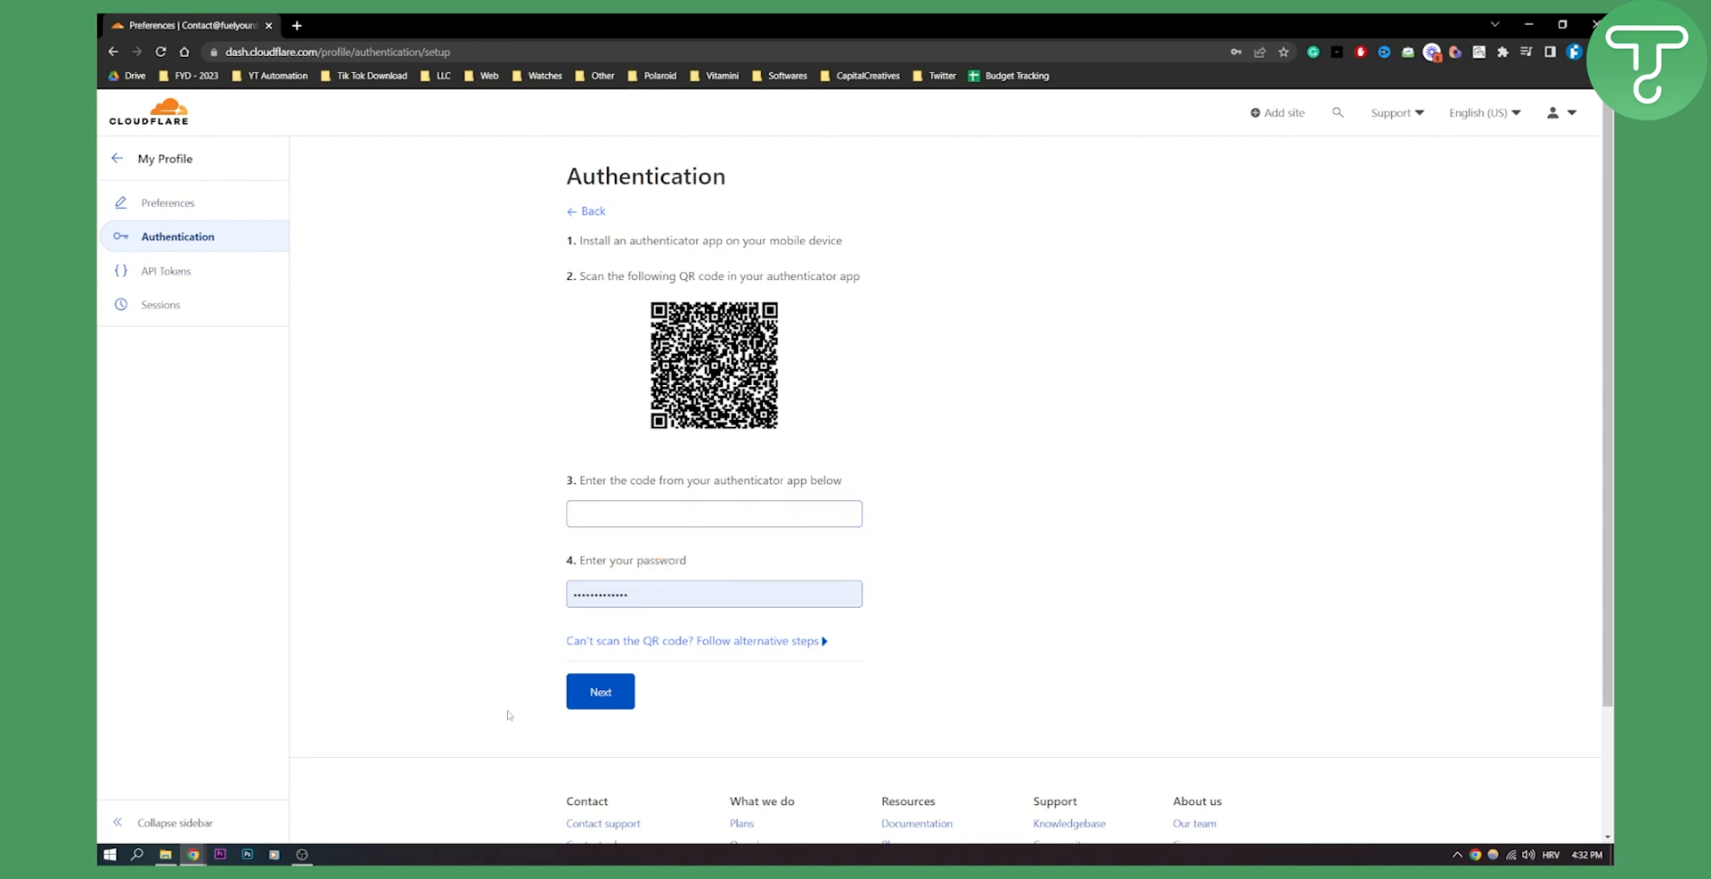